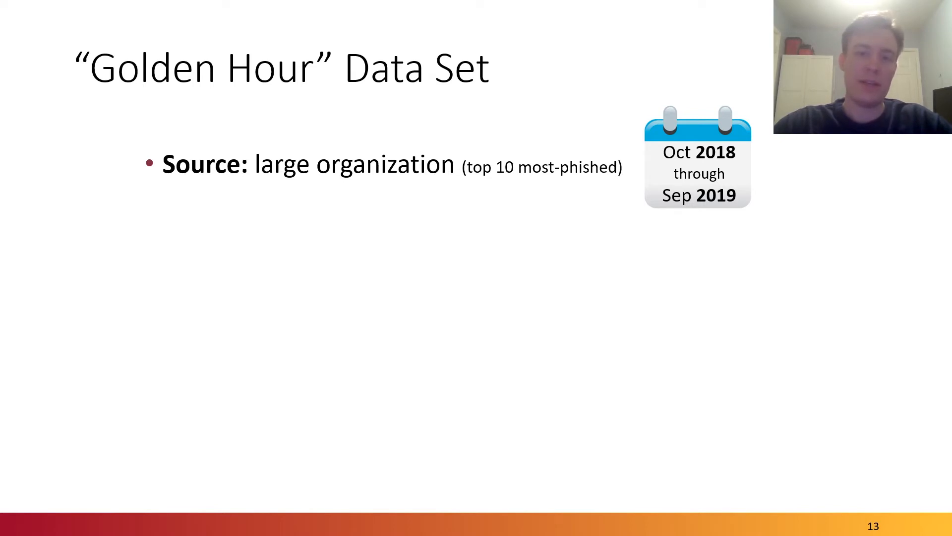
Advance from the Golden Hour Data Set slide toward the End-to-end Timeline of Phishing slide.
{"action": "key", "text": "Right"}
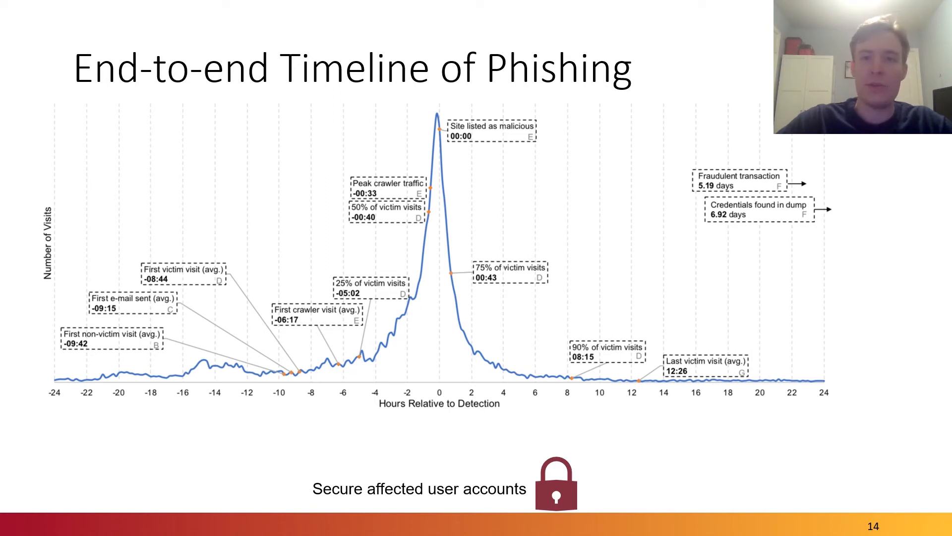
Step through the browser-based detection slide toward the Top Campaigns victim-traffic curve.
{"action": "key", "text": "right"}
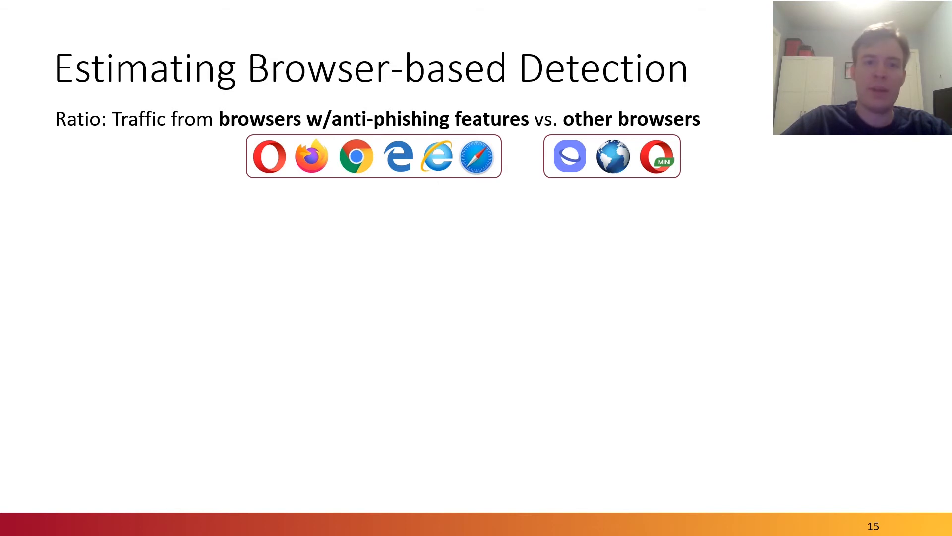
{"action": "key", "text": "Right"}
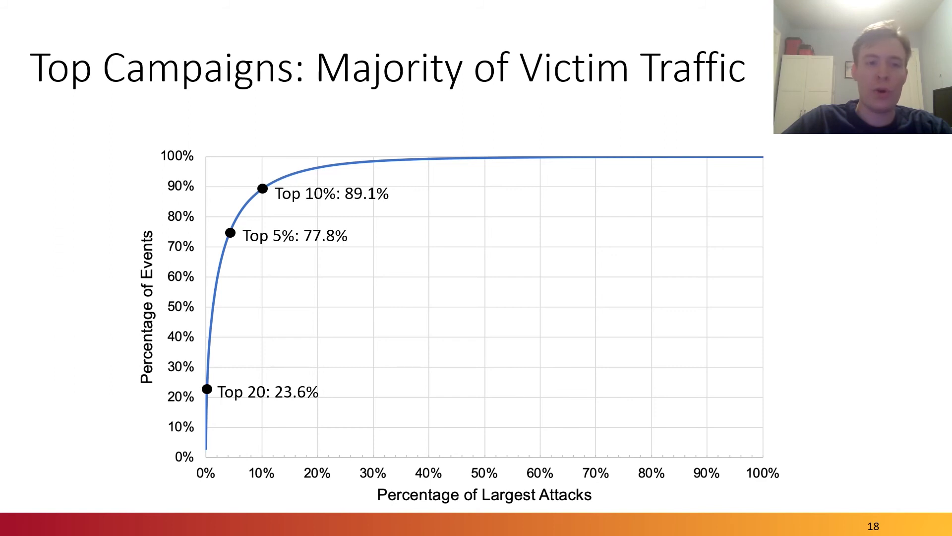
Advance past bot evasion via human verification to the Extensive Identity Theft billing-form slide.
{"action": "key", "text": "Right"}
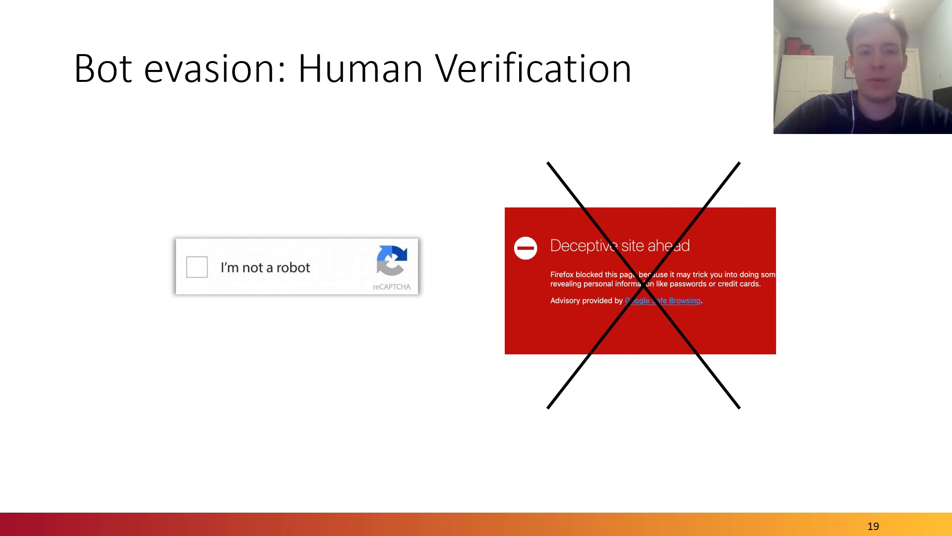
{"action": "key", "text": "Right"}
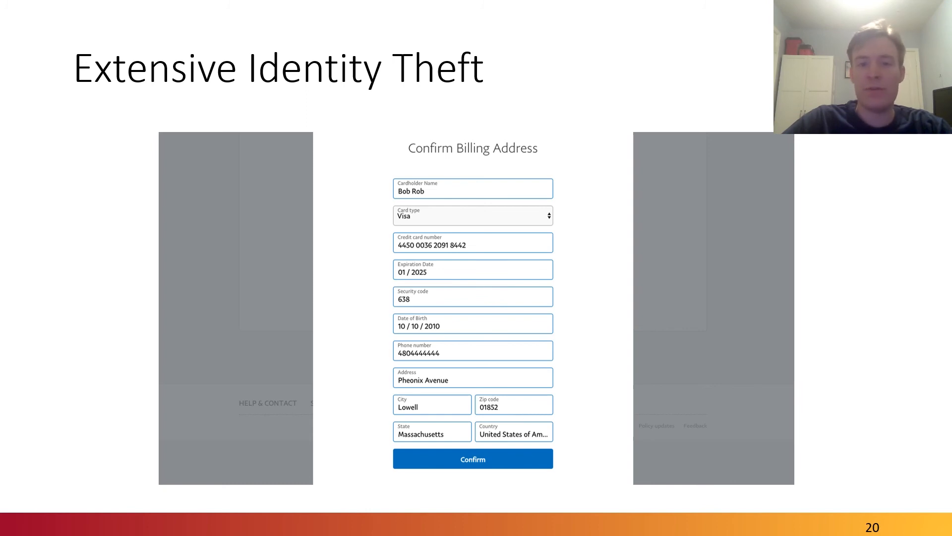